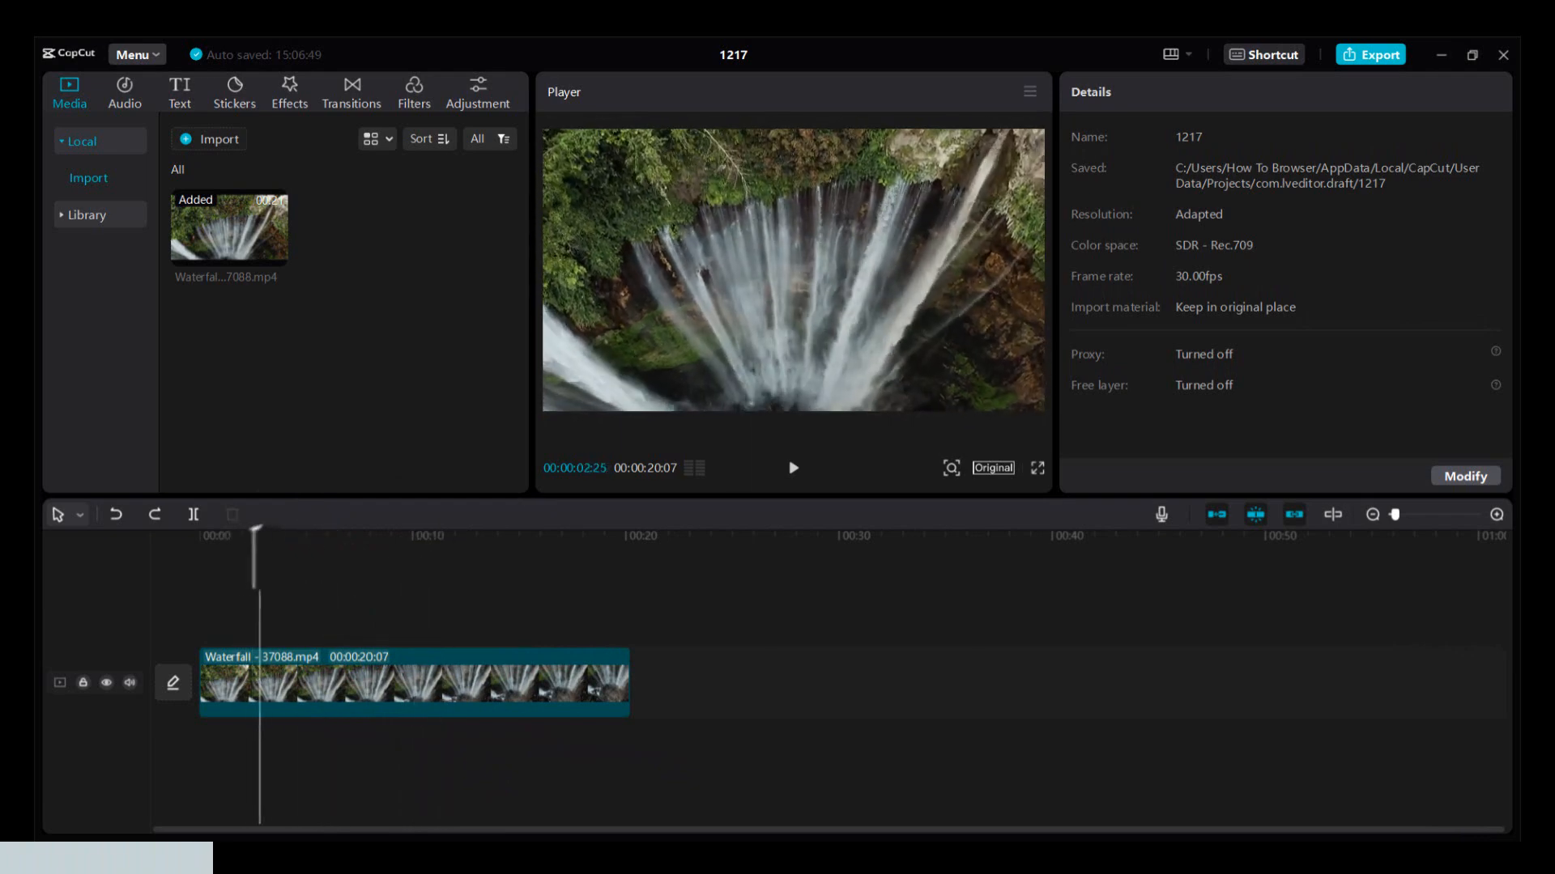
Split the waterfall clip in two at about 00:00:05:28 with the Split button
click(287, 535)
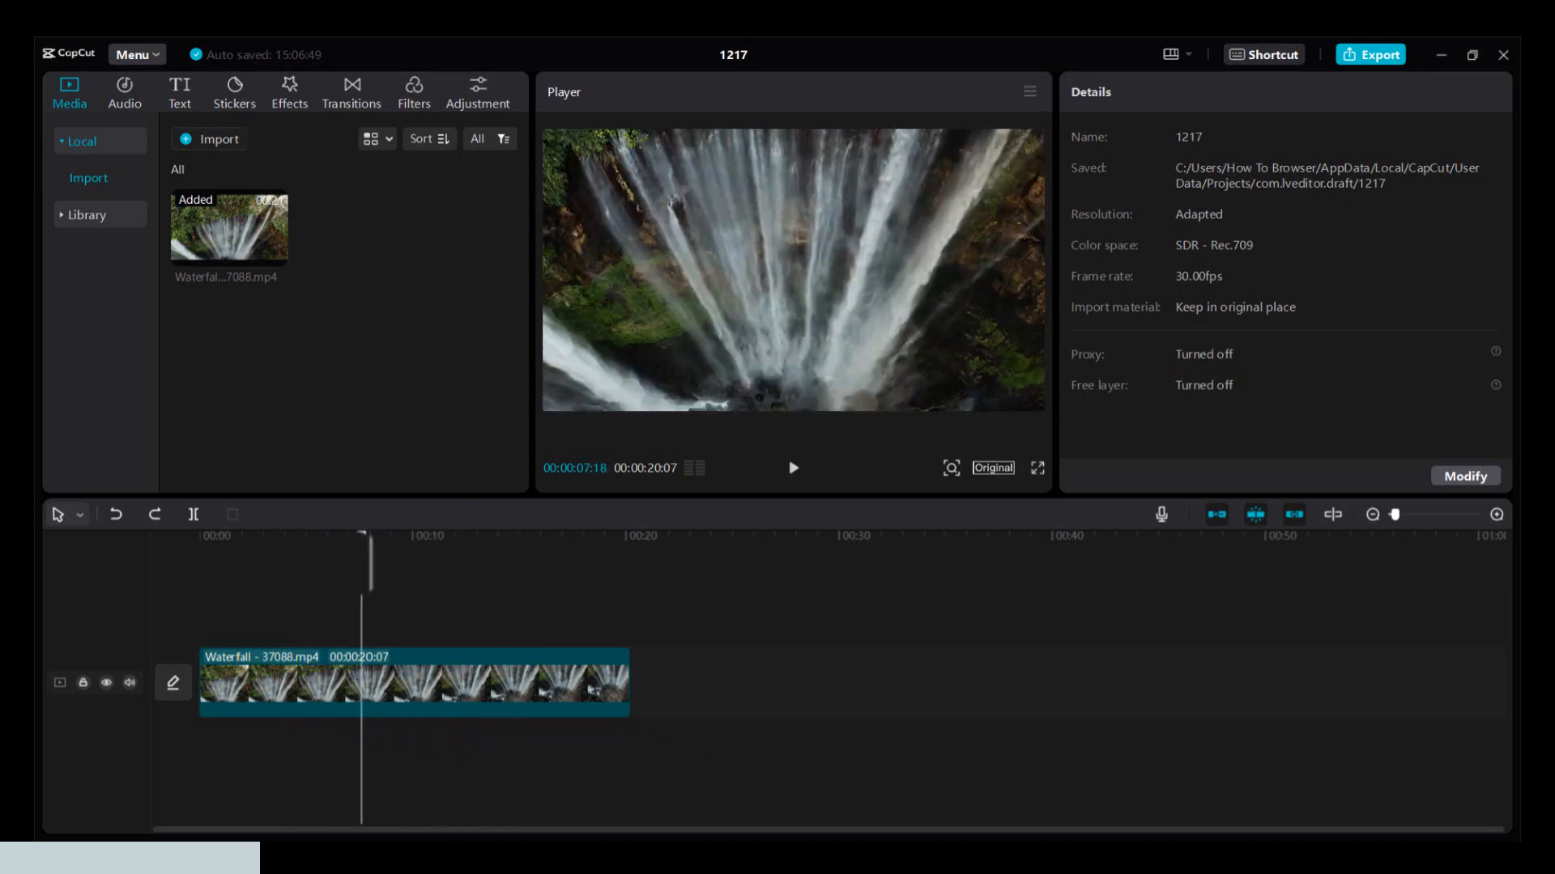
click(414, 682)
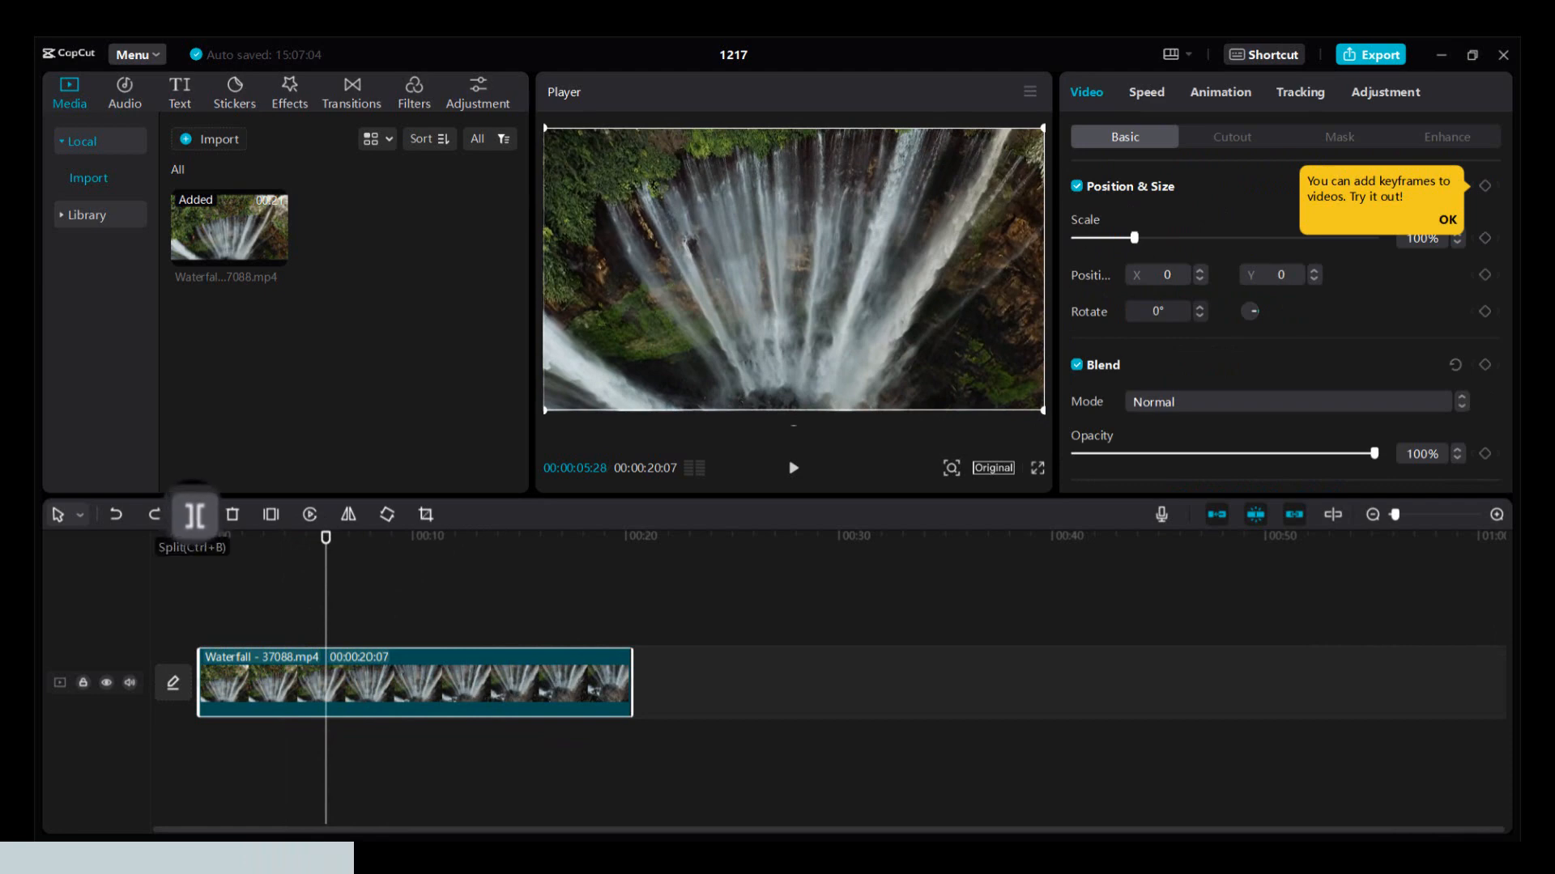
click(193, 514)
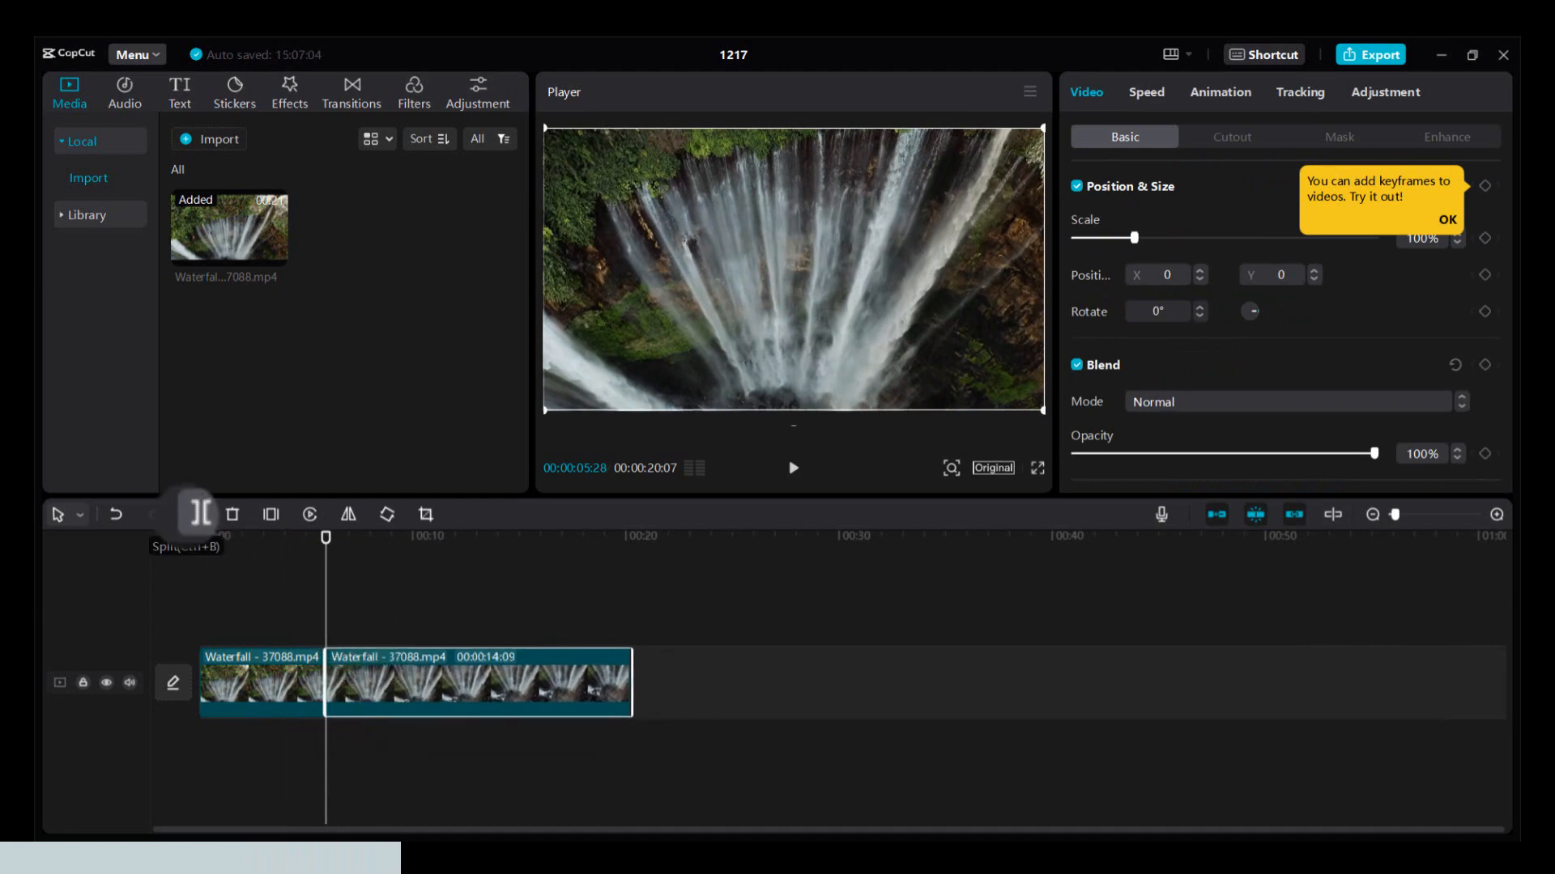
Split the footage again near 00:00:11:27 with Ctrl+B and return the playhead to about 8 seconds
key(ctrl+b)
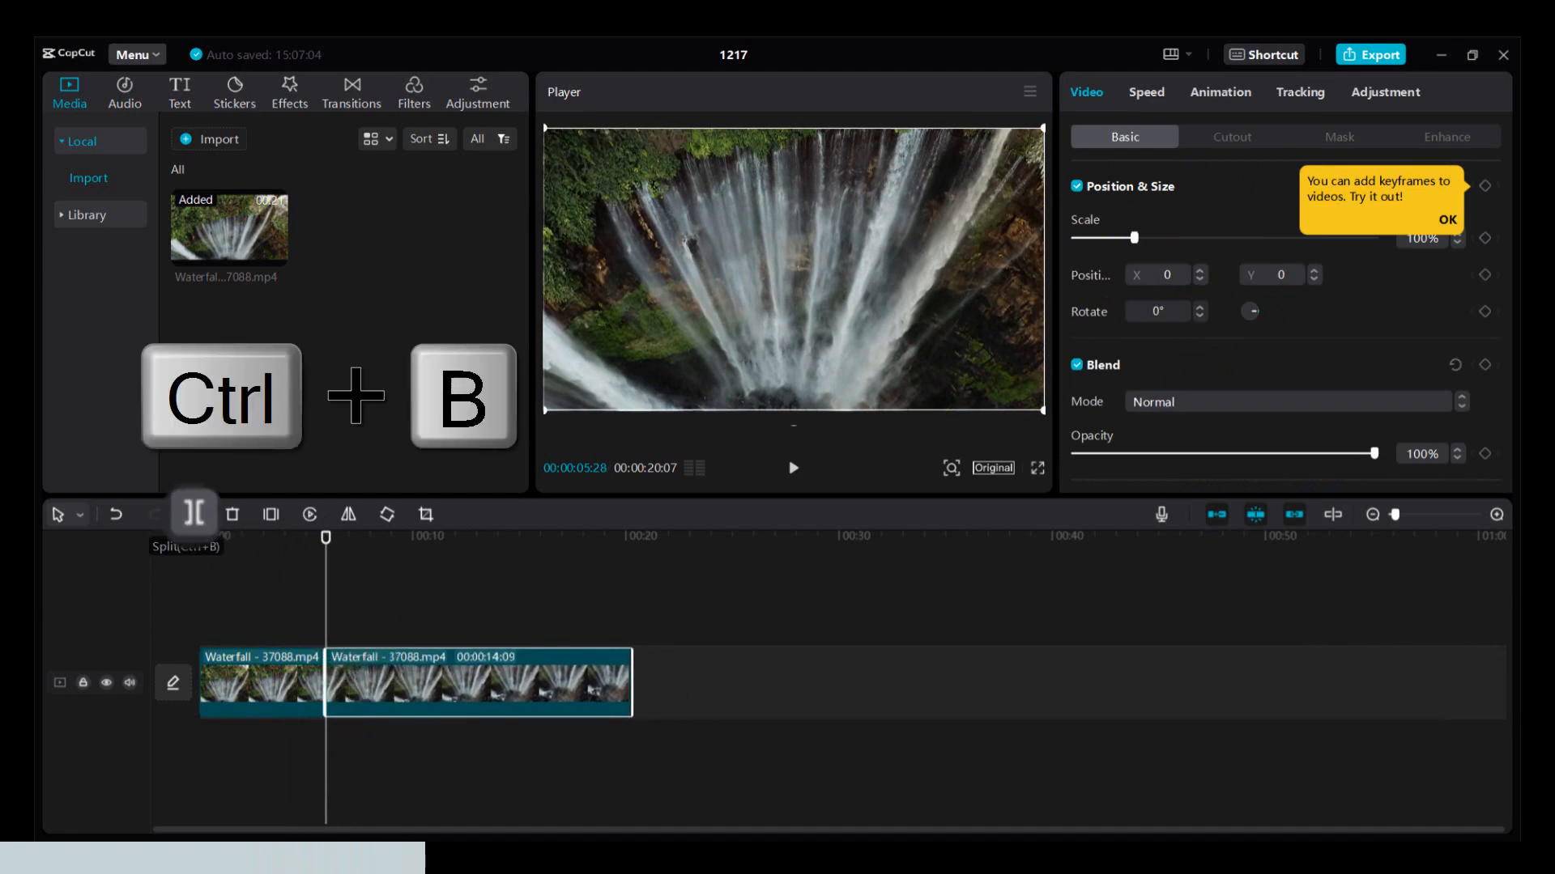
key(ctrl+b)
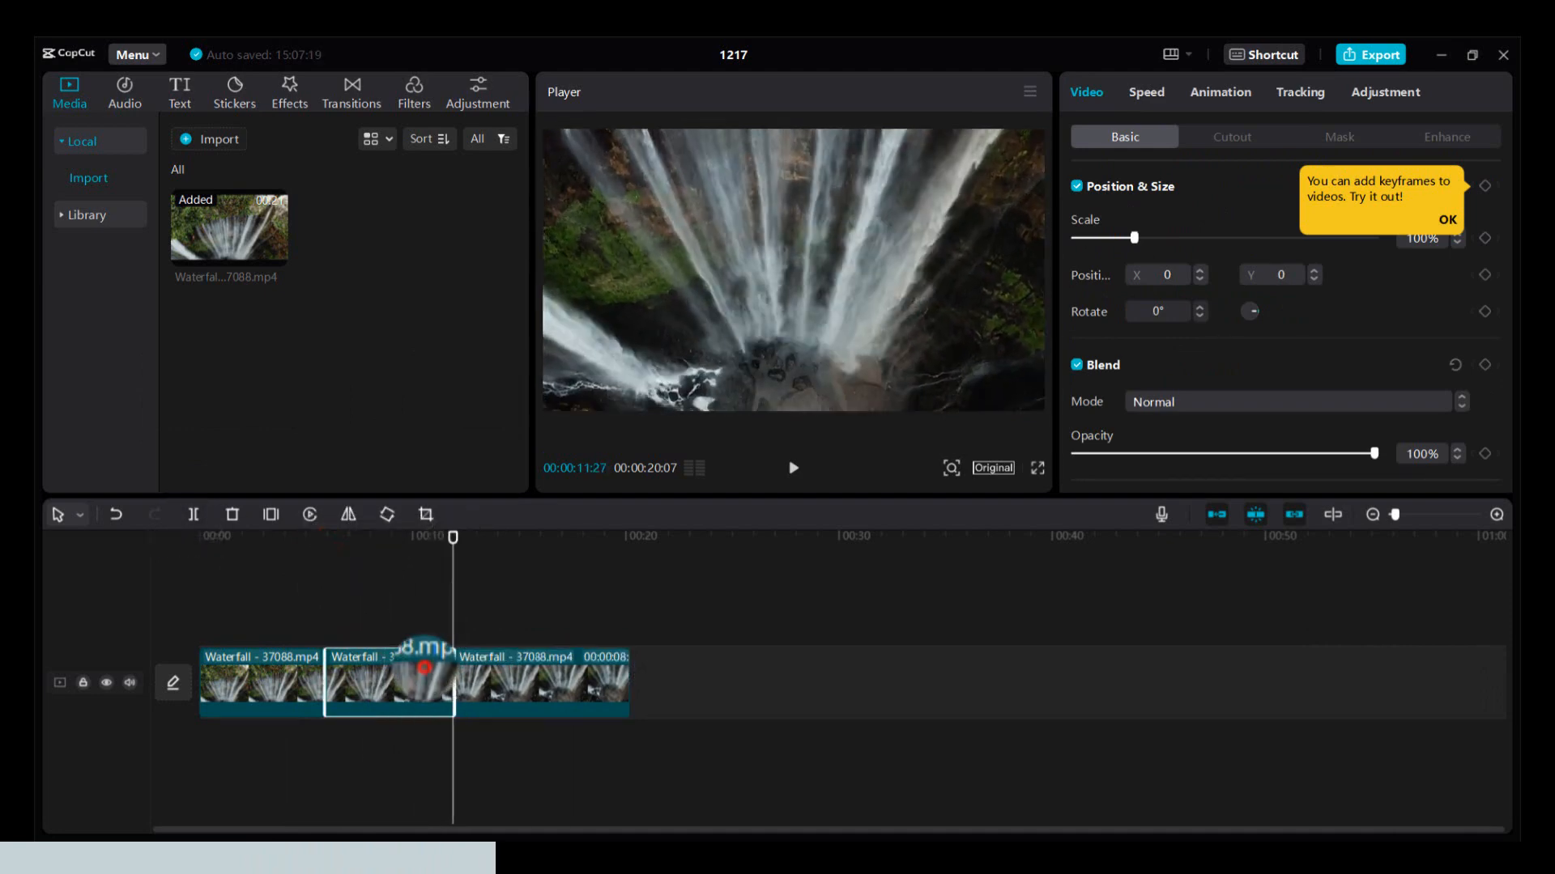
drag(387, 682, 495, 615)
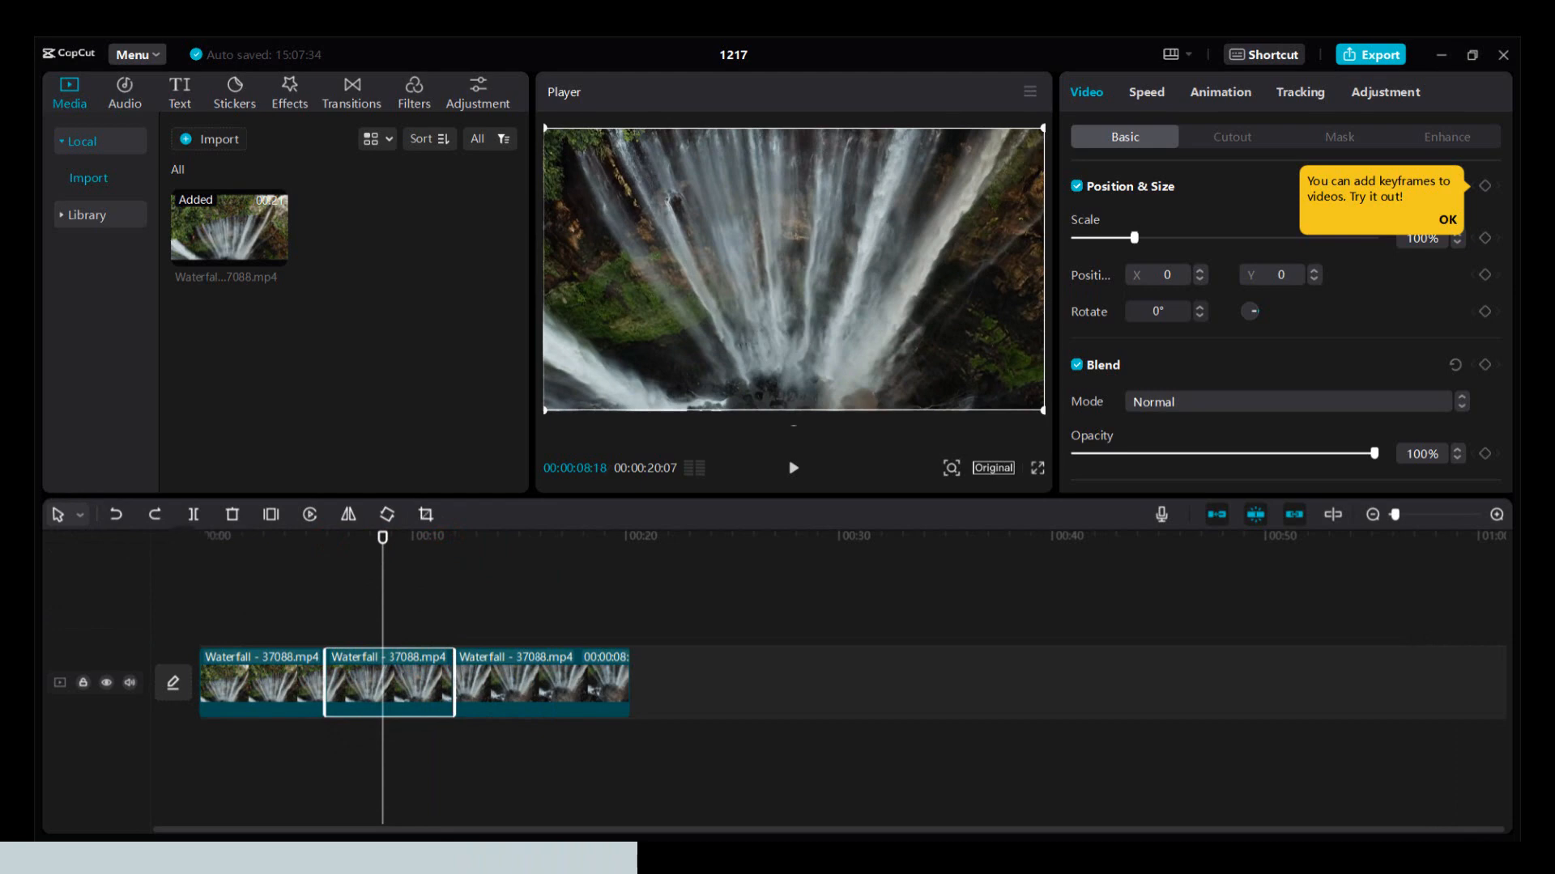
mouse_move(58, 515)
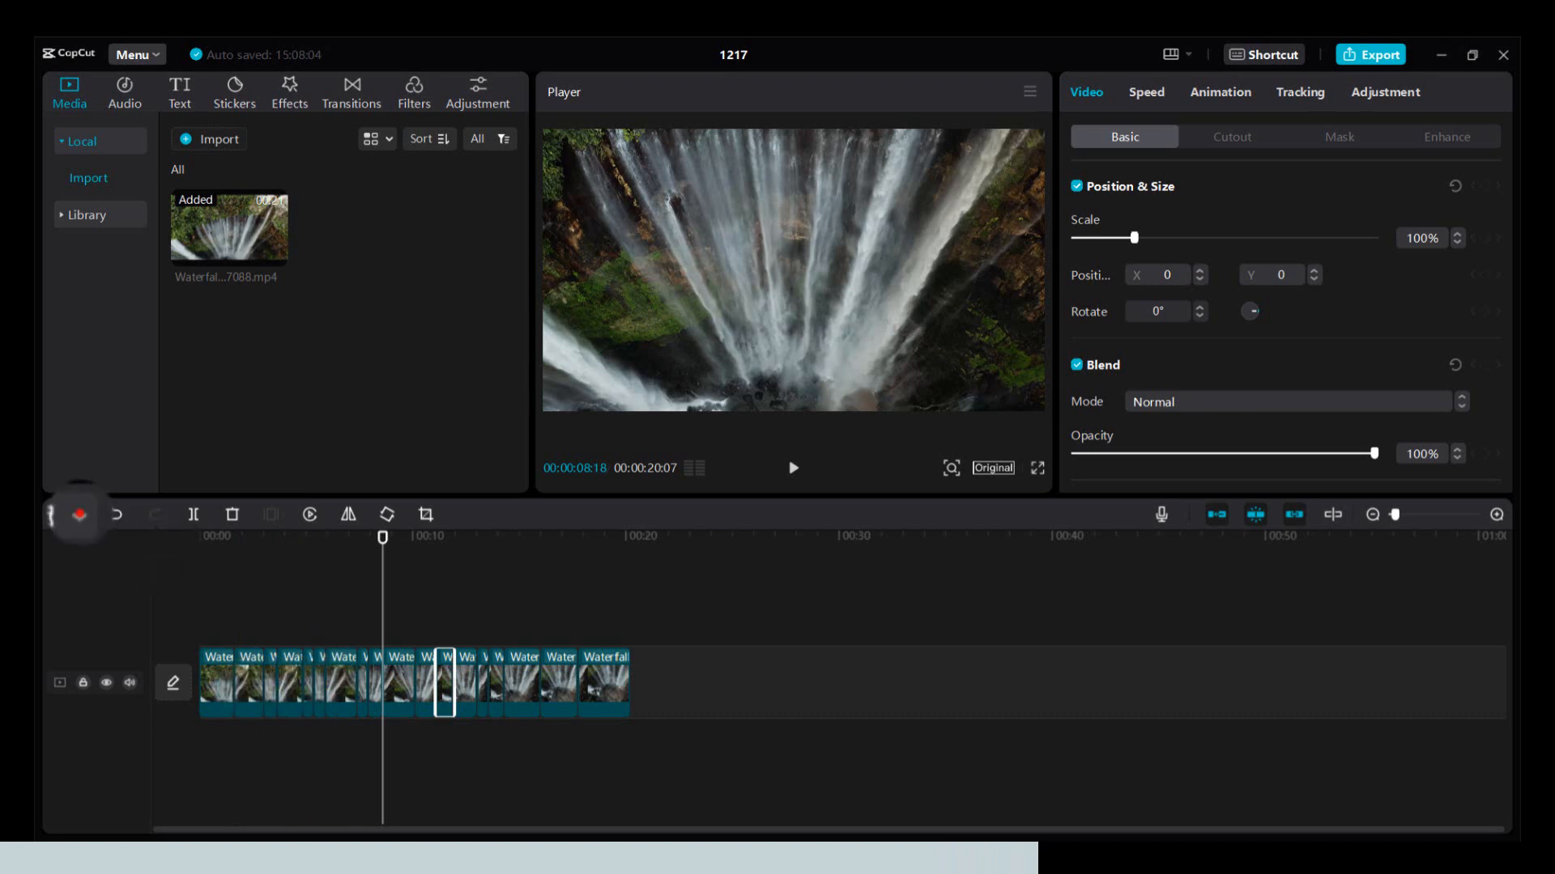
Show the timeline tool choice between Select (A) and Split (B) modes
click(67, 515)
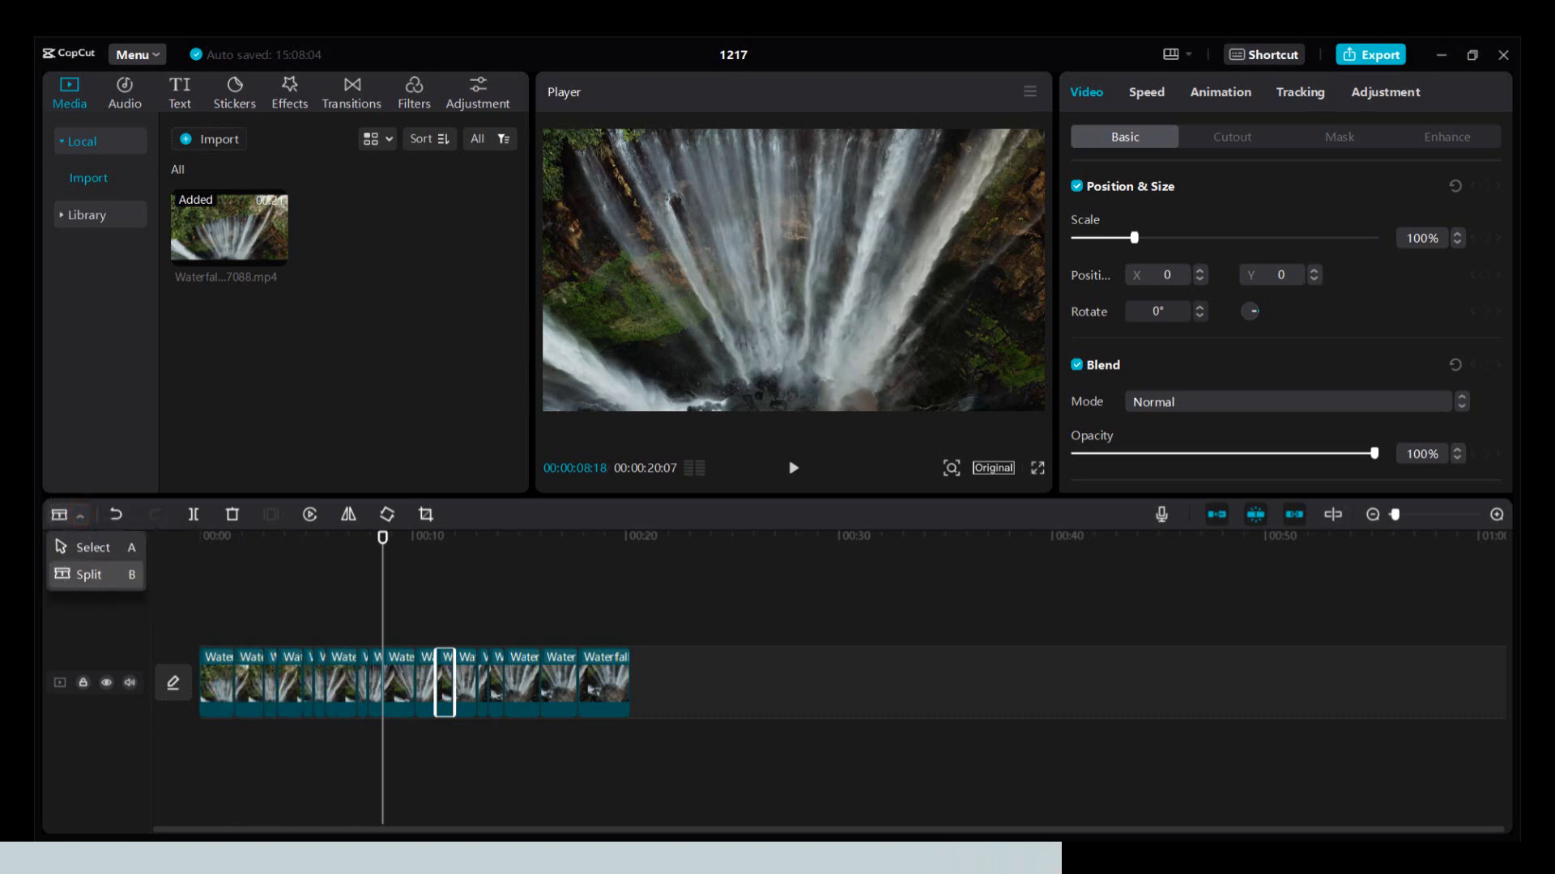